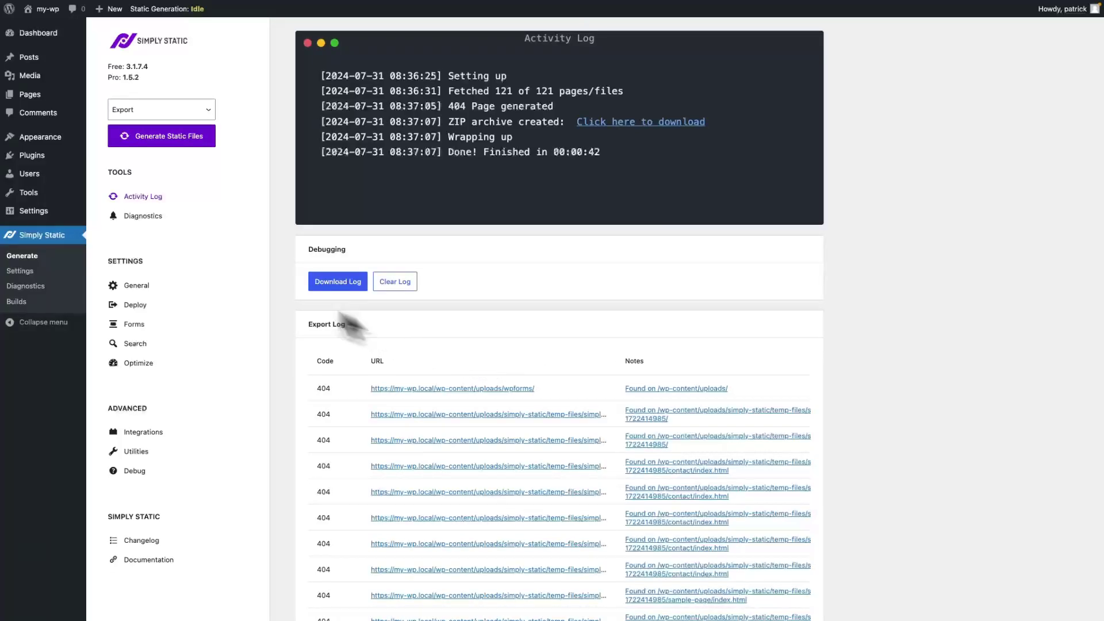
pyautogui.moveTo(20, 271)
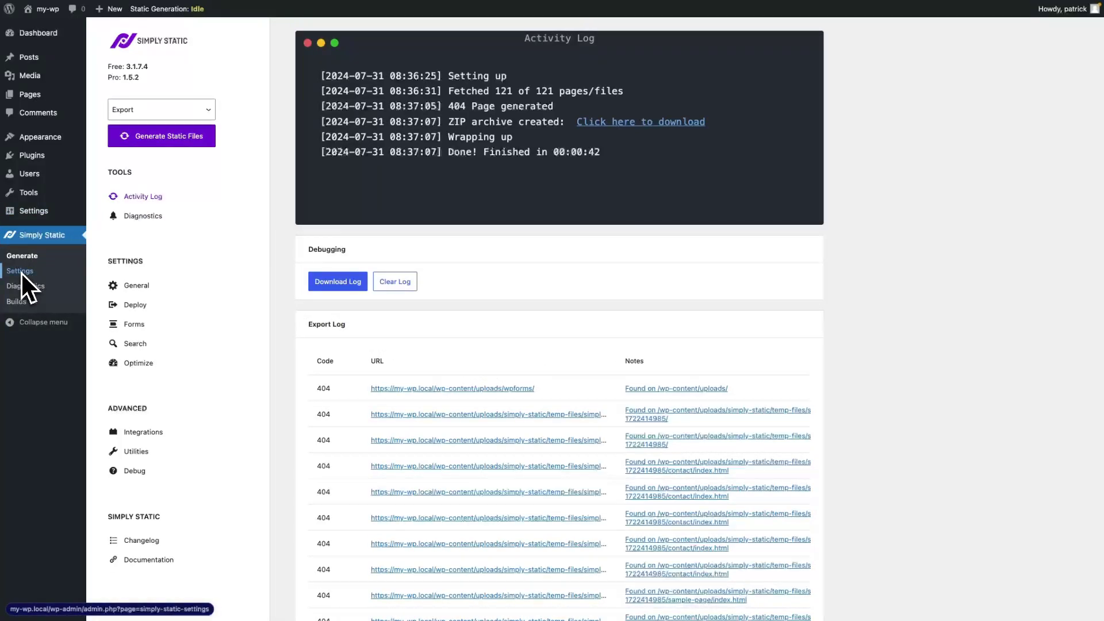
# Reach Simply Static's Deploy settings and list the available deployment methods.
pyautogui.click(135, 305)
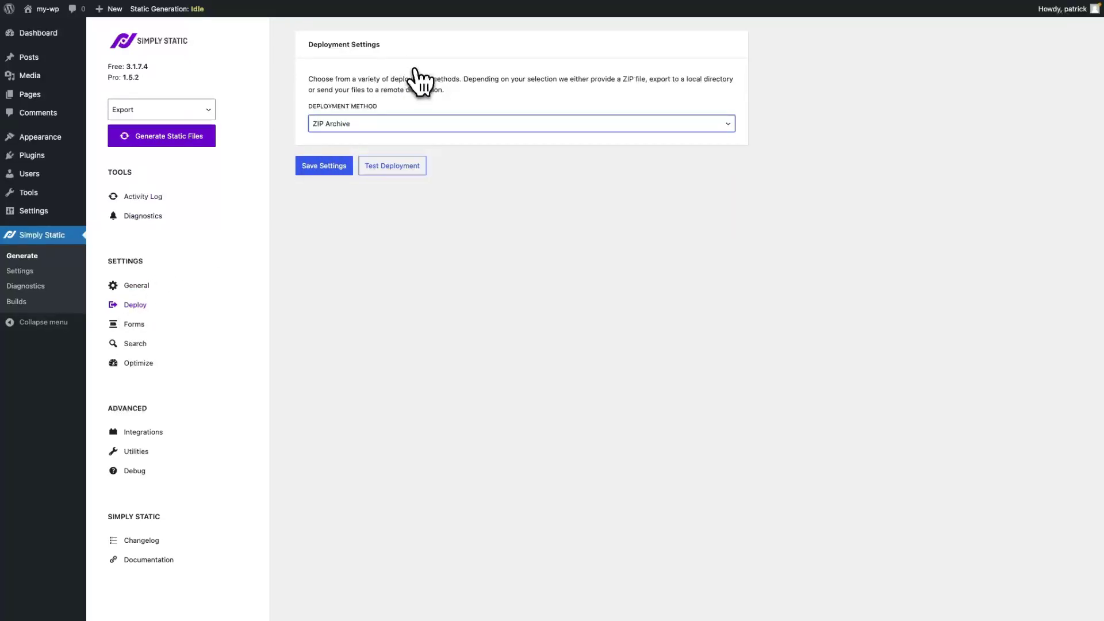
pyautogui.click(520, 123)
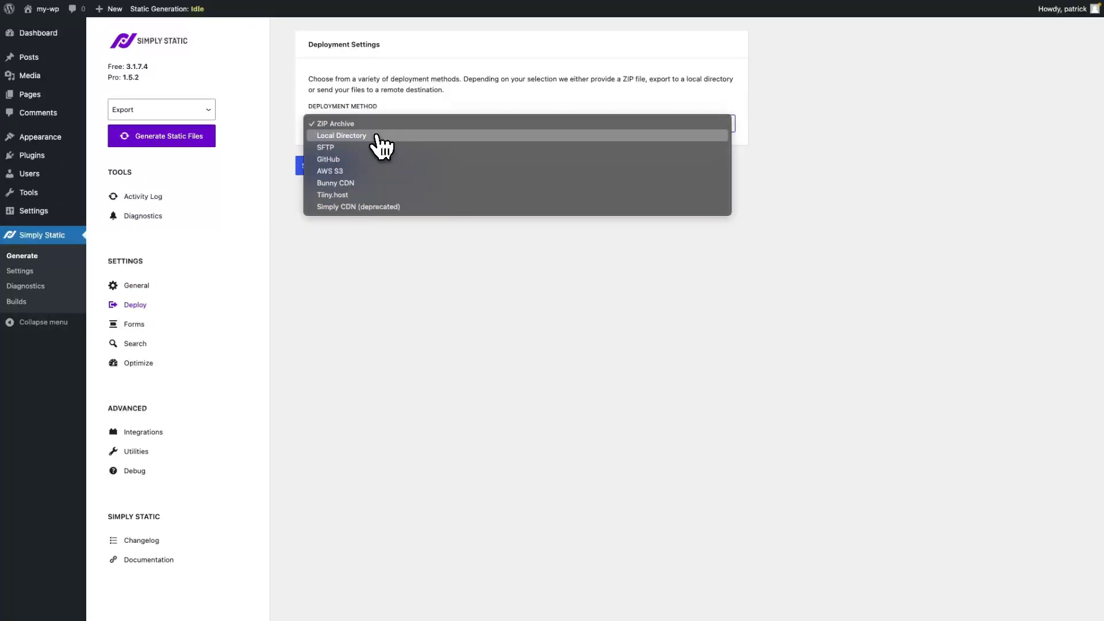
# Switch the deployment method from ZIP Archive to Local Directory.
pyautogui.click(342, 136)
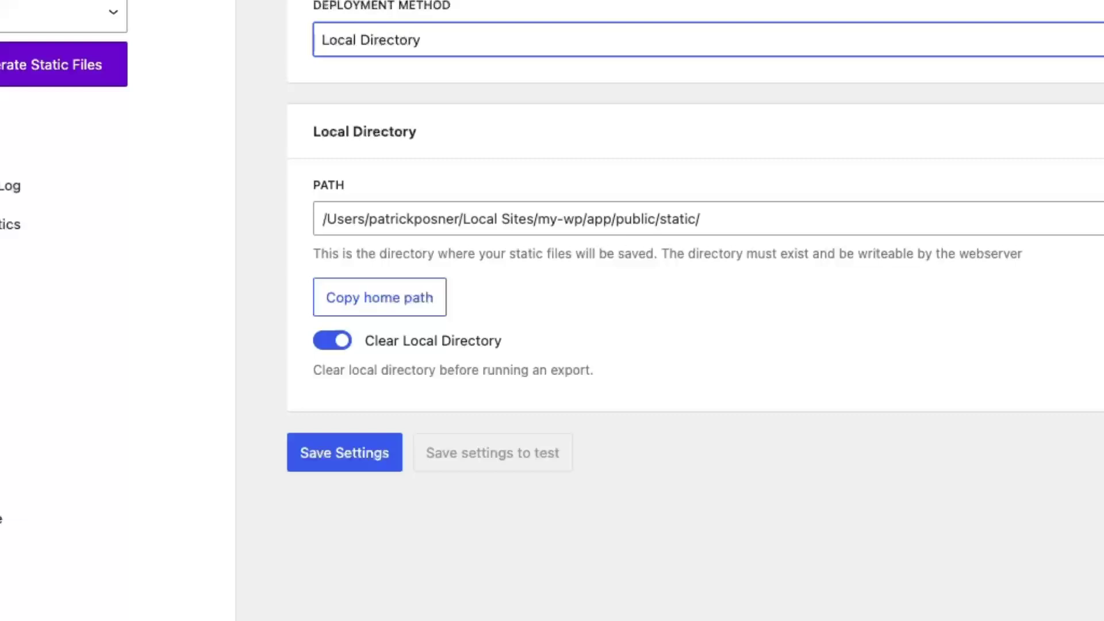
pyautogui.moveTo(553, 328)
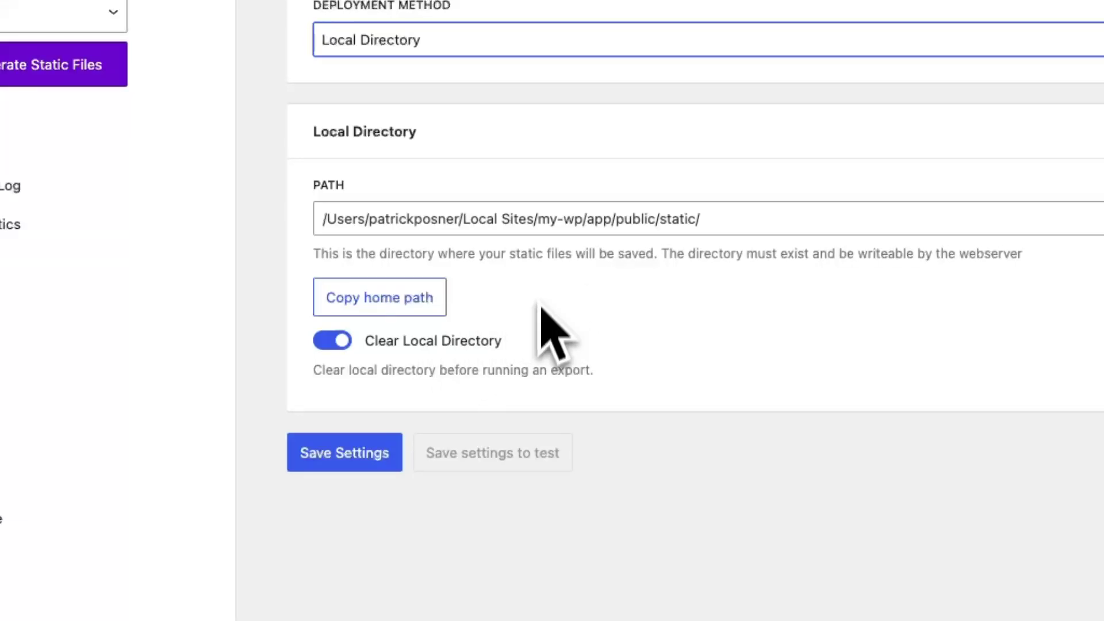
# Save the Local Directory settings, then start Generate Static Files from the Generate page.
pyautogui.click(344, 452)
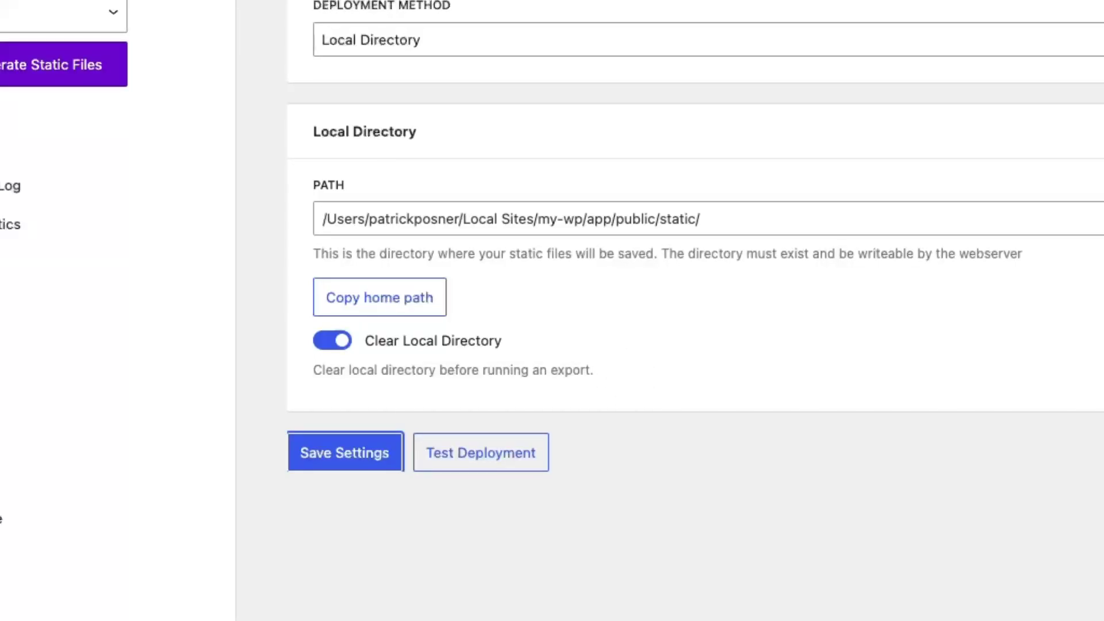
pyautogui.moveTo(557, 444)
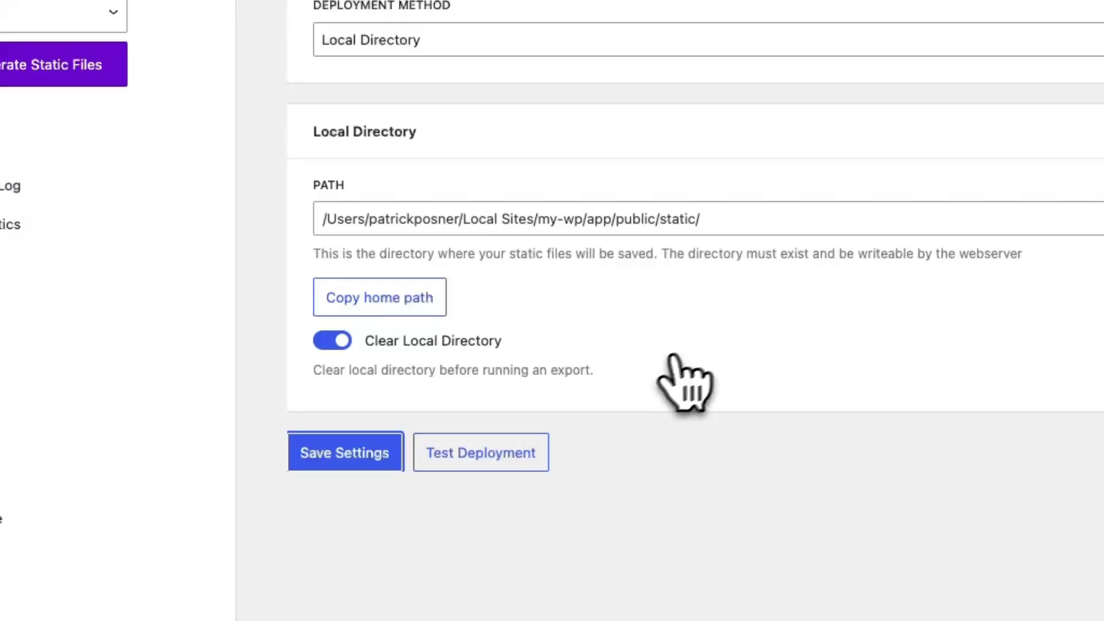
pyautogui.moveTo(700, 369)
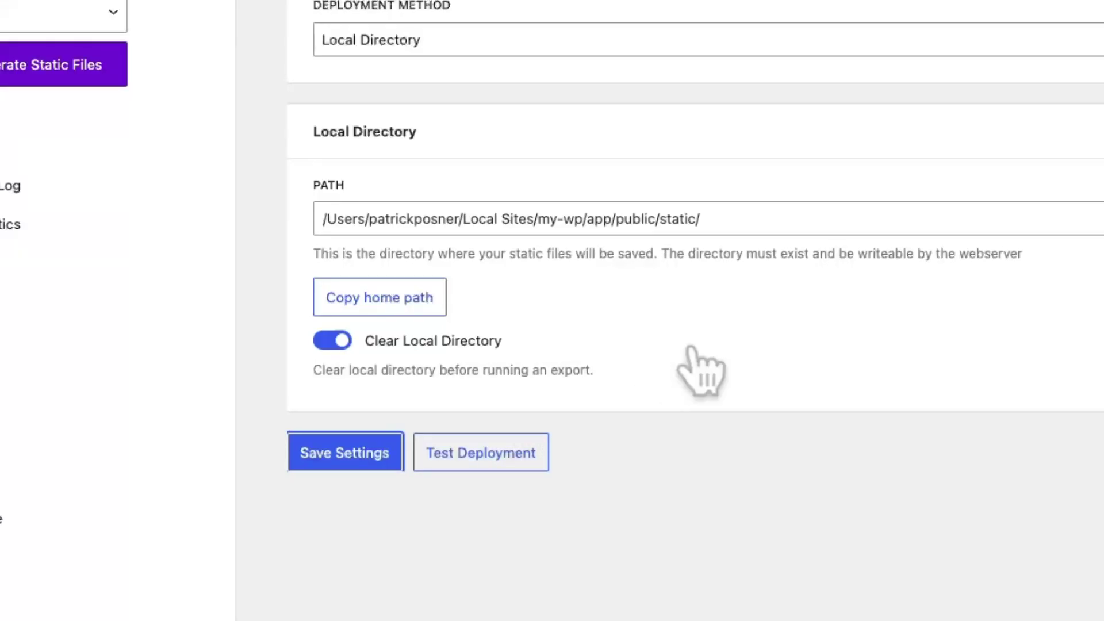
pyautogui.moveTo(663, 338)
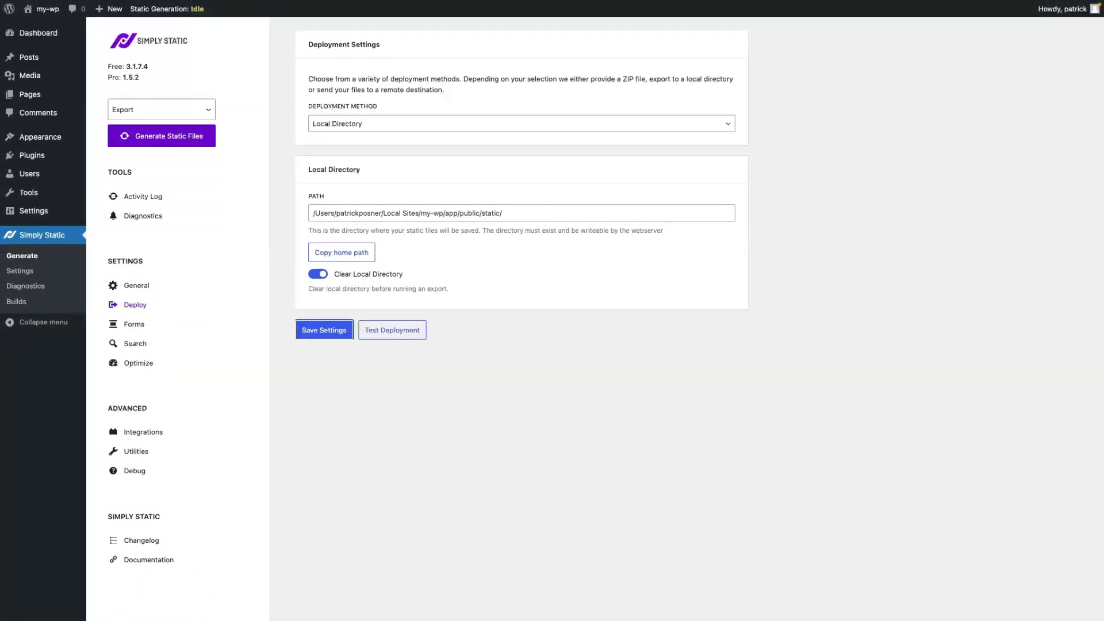
pyautogui.moveTo(259, 265)
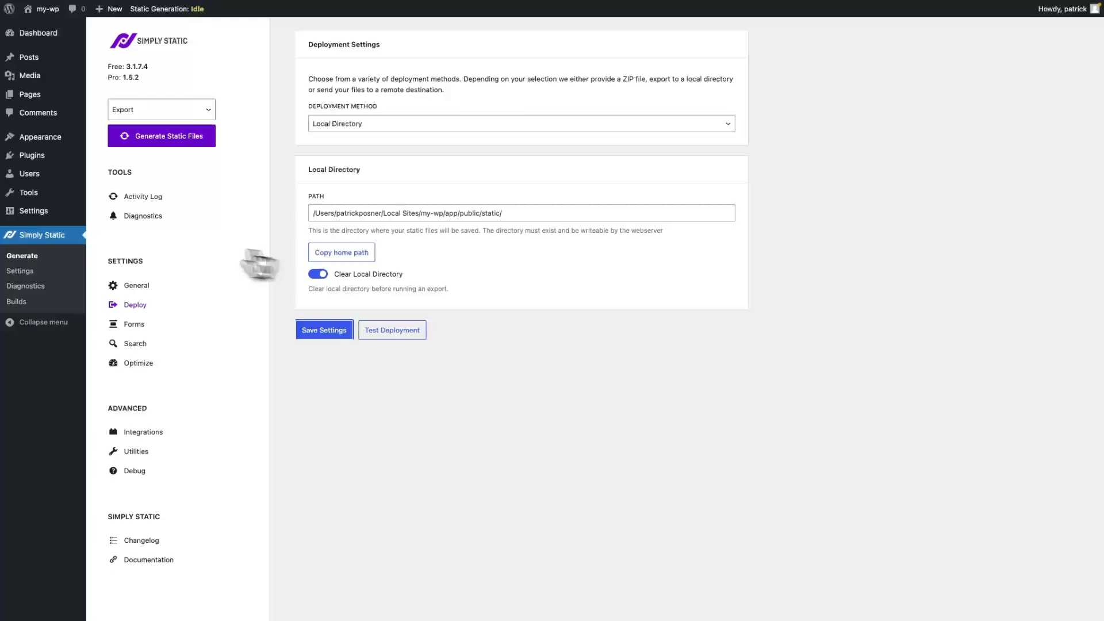
pyautogui.click(143, 197)
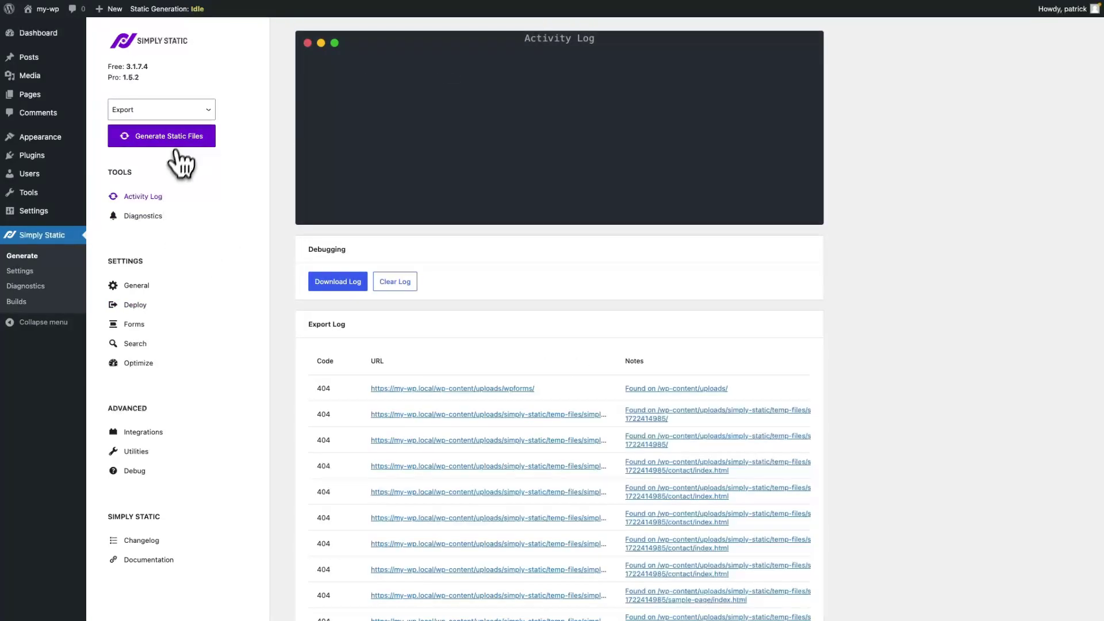
pyautogui.click(161, 135)
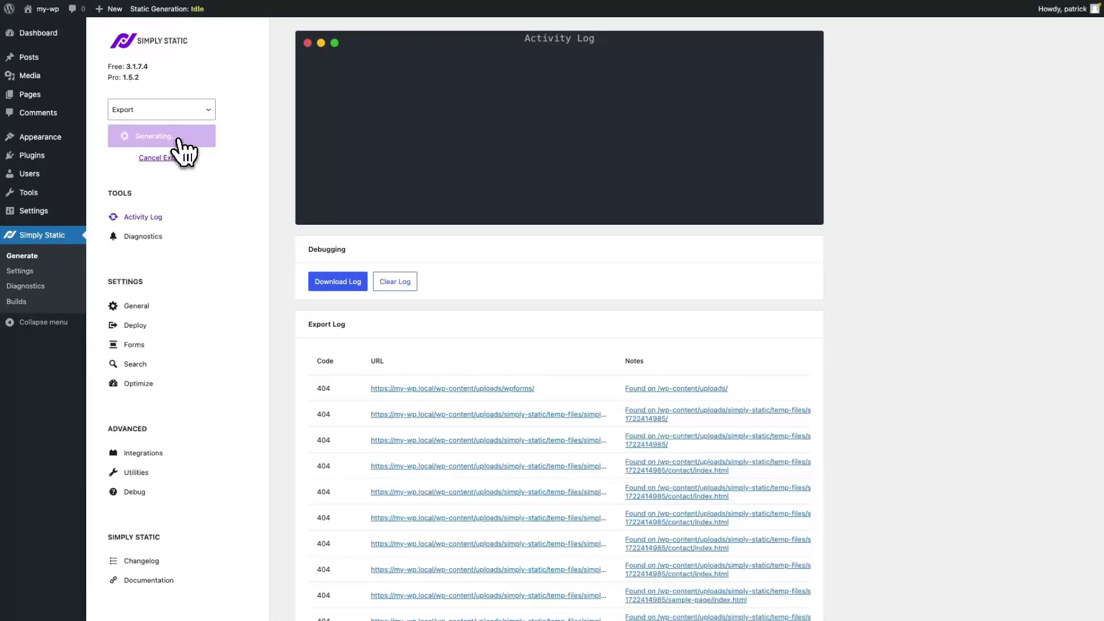